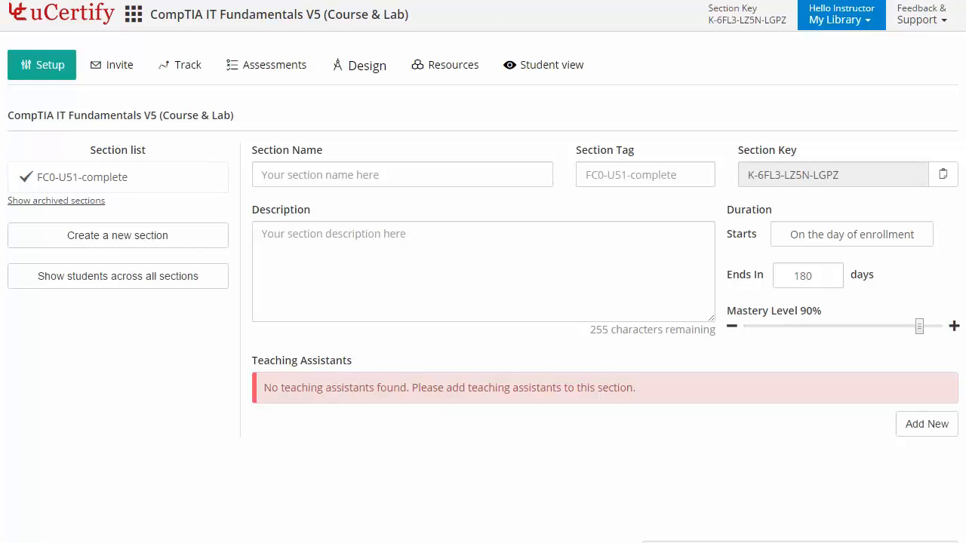
{"action": "mouse_move", "coordinate": [3, 13]}
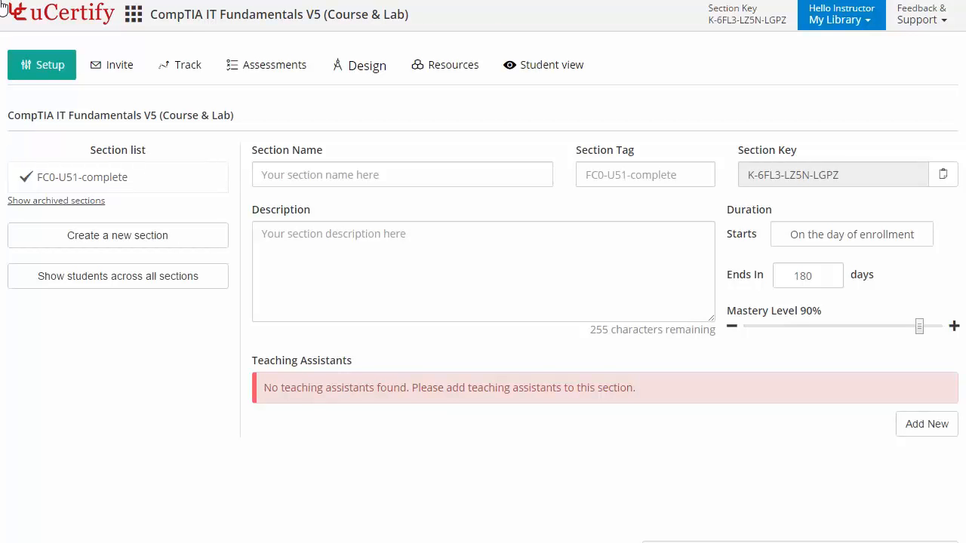
- Visit the Track, Assessments and Design areas, ending on the Lecture Plan with no lectures yet
{"action": "left_click", "coordinate": [180, 64]}
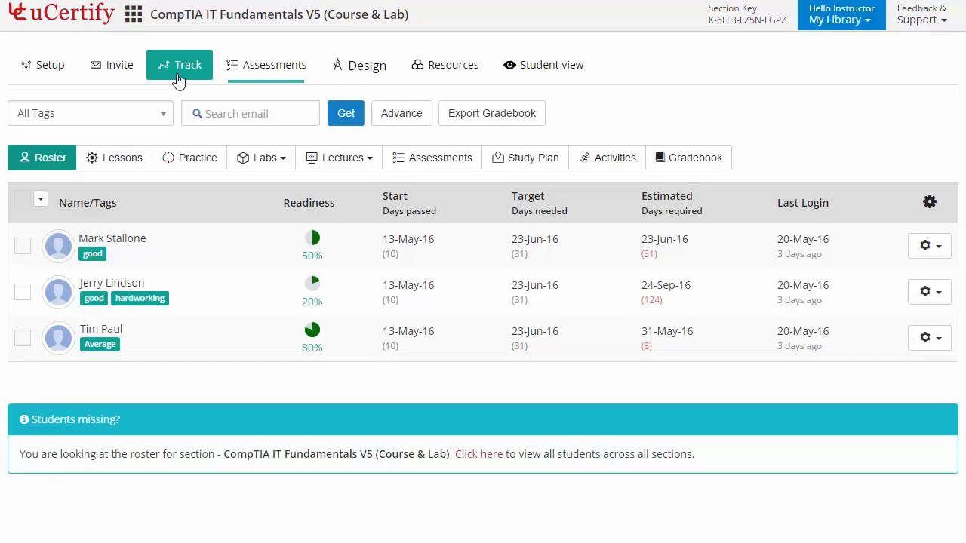
{"action": "left_click", "coordinate": [275, 64]}
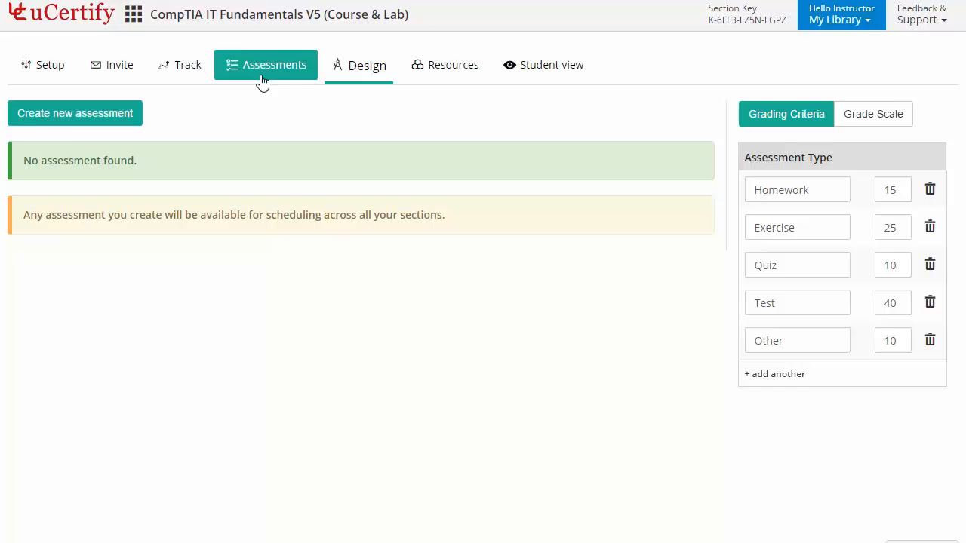
{"action": "left_click", "coordinate": [364, 65]}
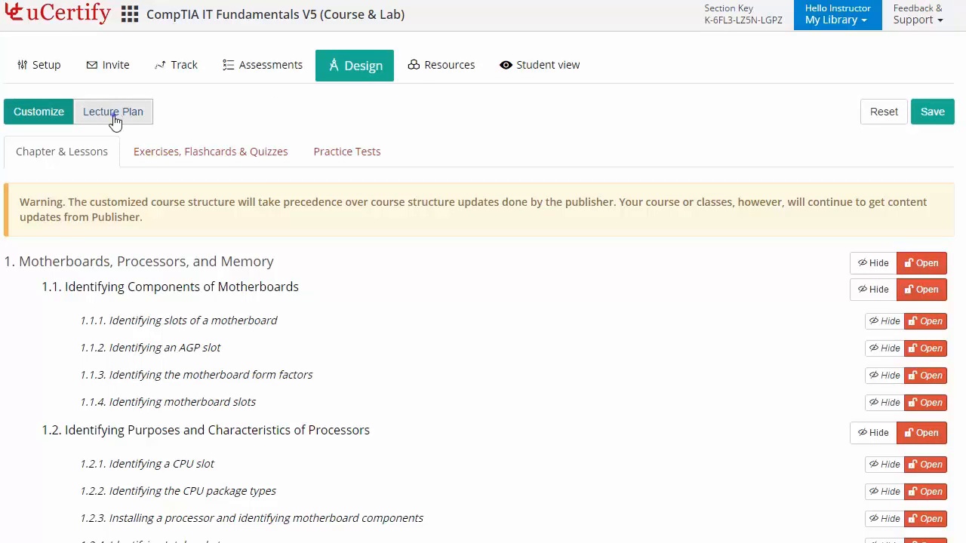
{"action": "left_click", "coordinate": [111, 112]}
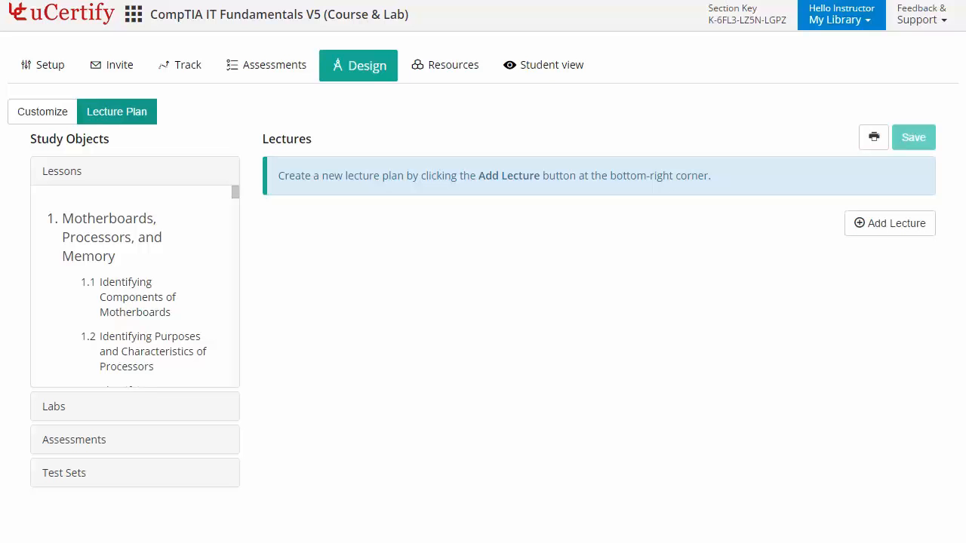
- Switch to Student view, browse the dashboard and reach the 70-item, 60-minute Pre-Assessment intro
{"action": "left_click", "coordinate": [552, 64]}
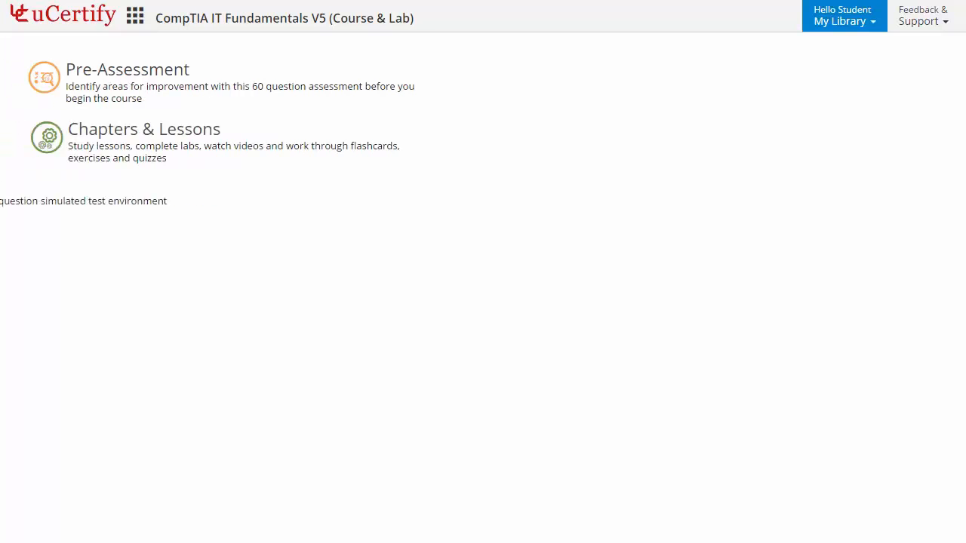
{"action": "scroll", "scroll_direction": "down", "scroll_amount": 3}
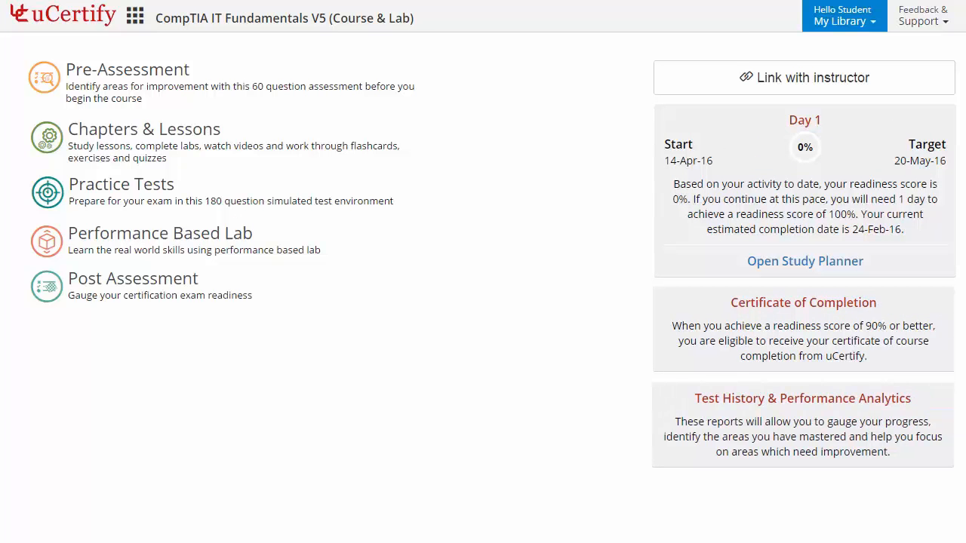
{"action": "left_click", "coordinate": [127, 70]}
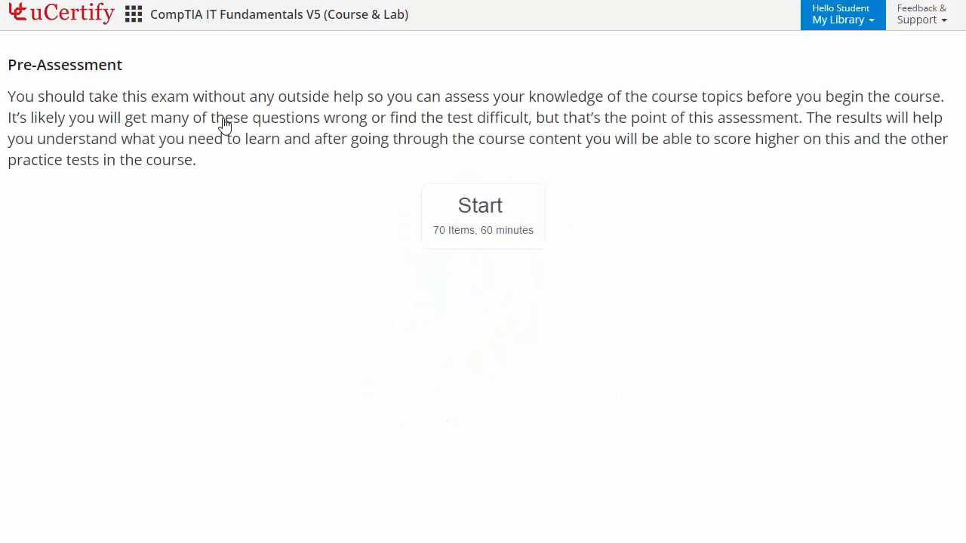
- Start the pre-assessment and label the storage images as RAM and Optical drive
{"action": "left_click", "coordinate": [480, 205]}
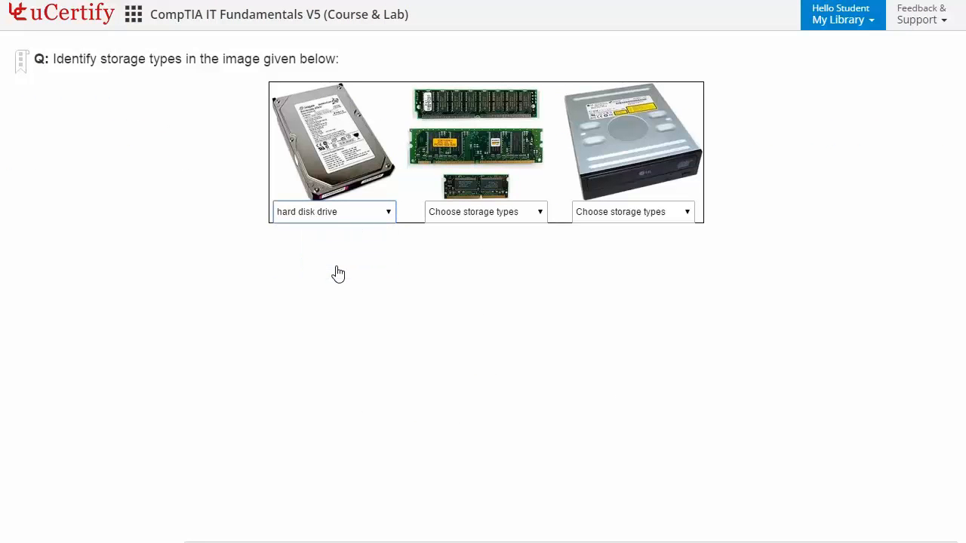
{"action": "left_click", "coordinate": [486, 211]}
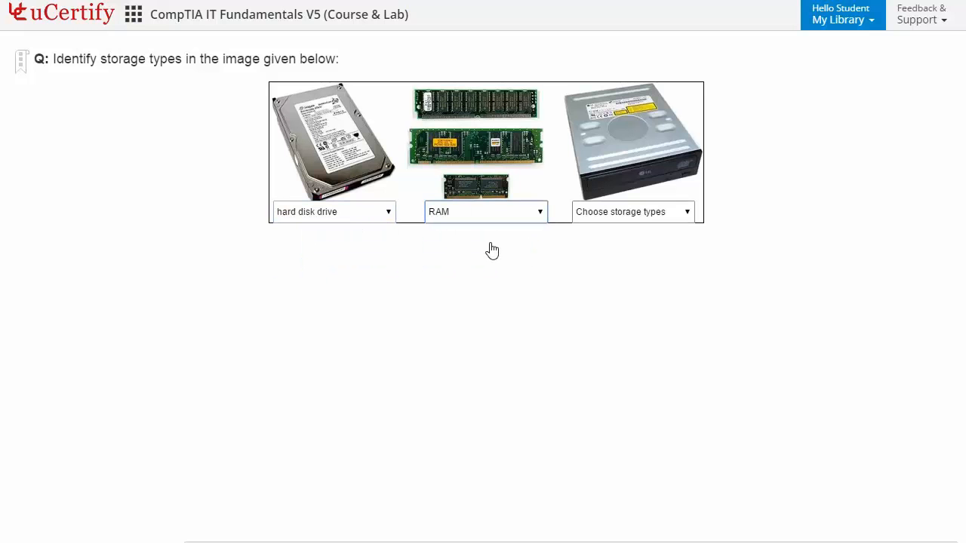
{"action": "left_click", "coordinate": [633, 211]}
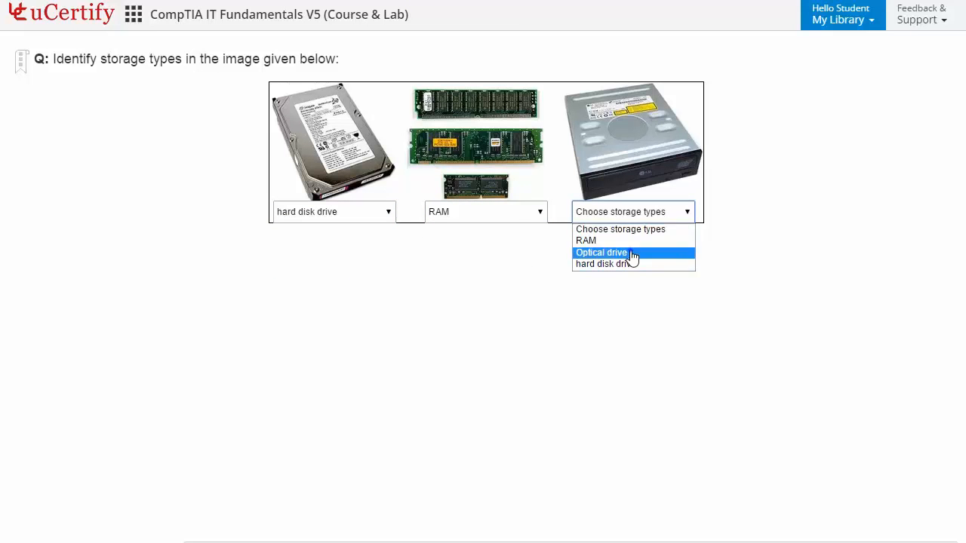
{"action": "left_click", "coordinate": [600, 252]}
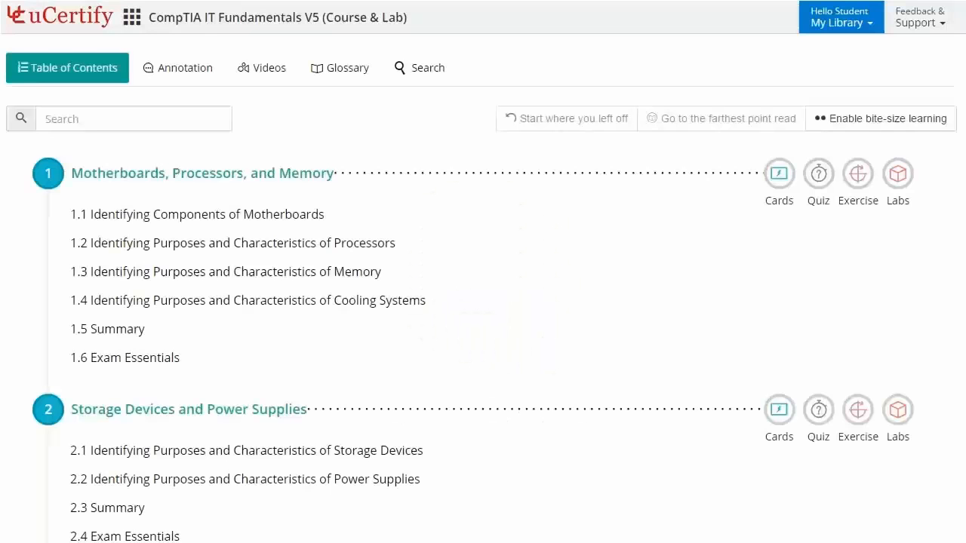
- Browse the Table of Contents and the Labs grid down to Identifying slots of a motherboard
{"action": "scroll", "scroll_direction": "down", "scroll_amount": 3}
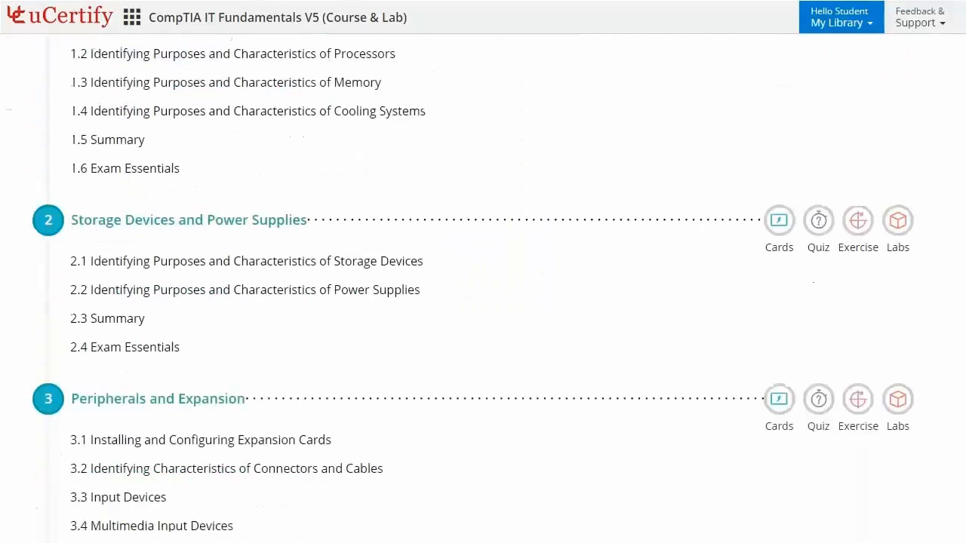
{"action": "scroll", "scroll_direction": "down", "scroll_amount": 3}
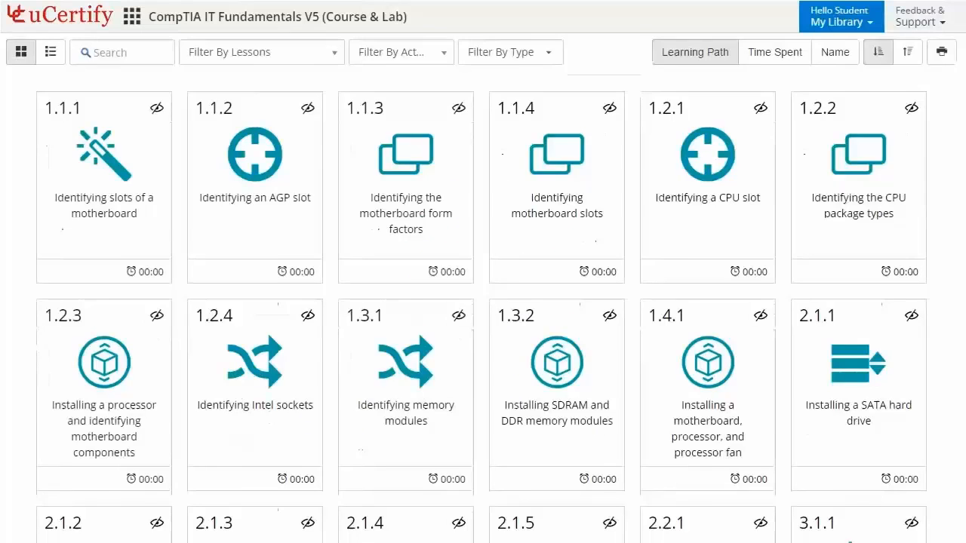
{"action": "scroll", "scroll_direction": "down", "scroll_amount": 3}
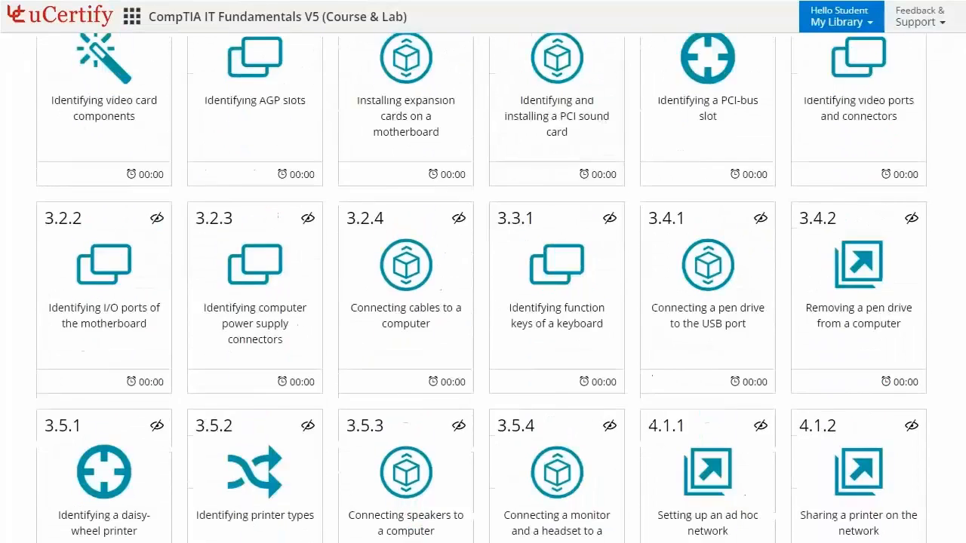
{"action": "scroll", "scroll_direction": "down", "scroll_amount": 3}
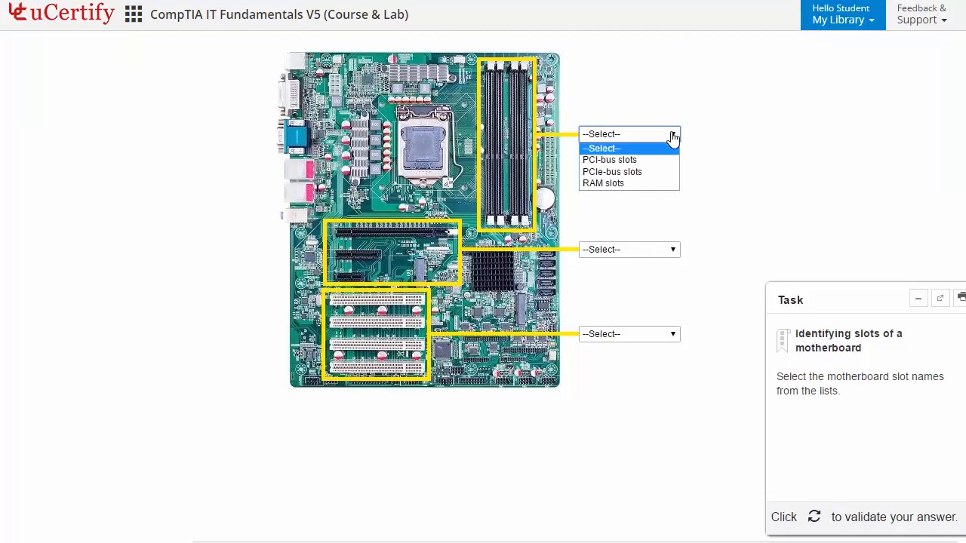
- Label the motherboard slot groups as RAM slots, PCI-bus slots and PCIe-bus slots
{"action": "left_click", "coordinate": [604, 184]}
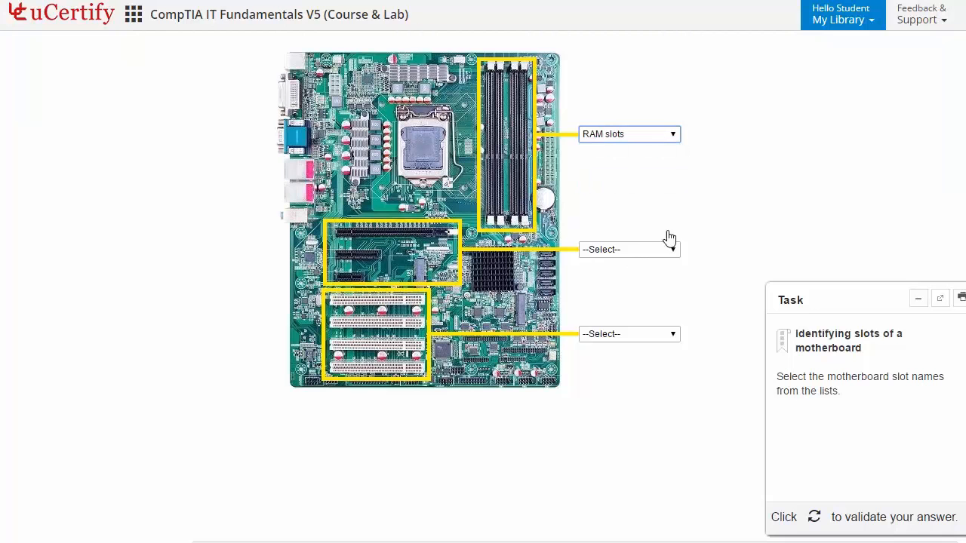
{"action": "left_click", "coordinate": [629, 249]}
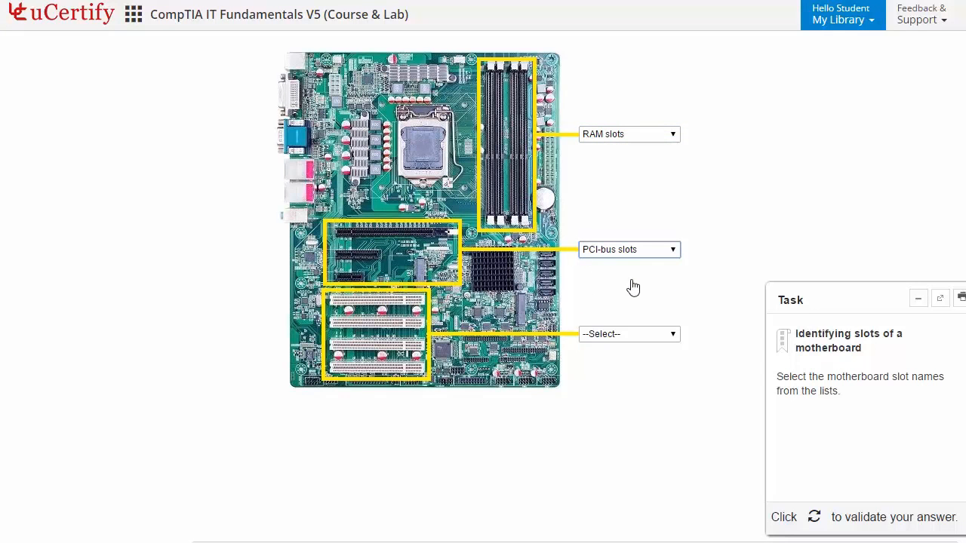
{"action": "left_click", "coordinate": [628, 333]}
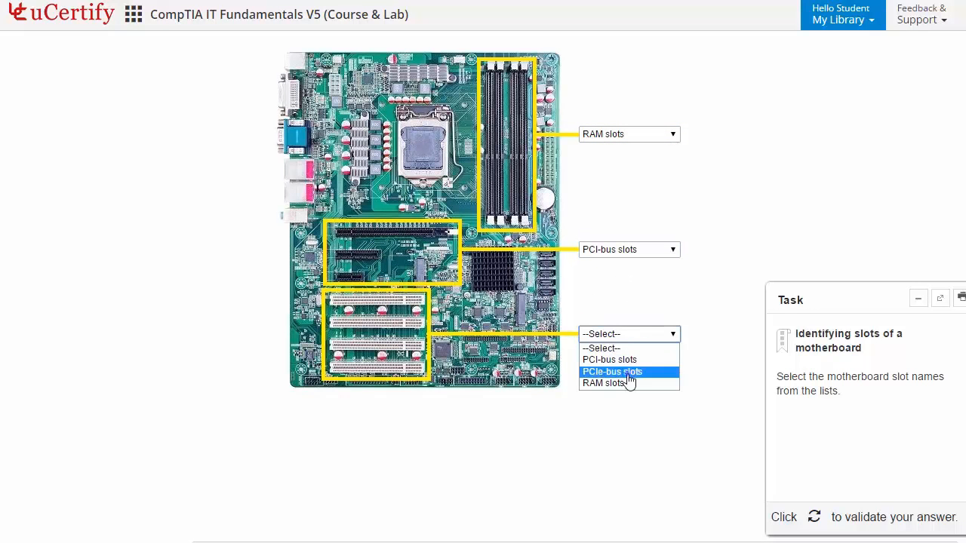
{"action": "left_click", "coordinate": [613, 371]}
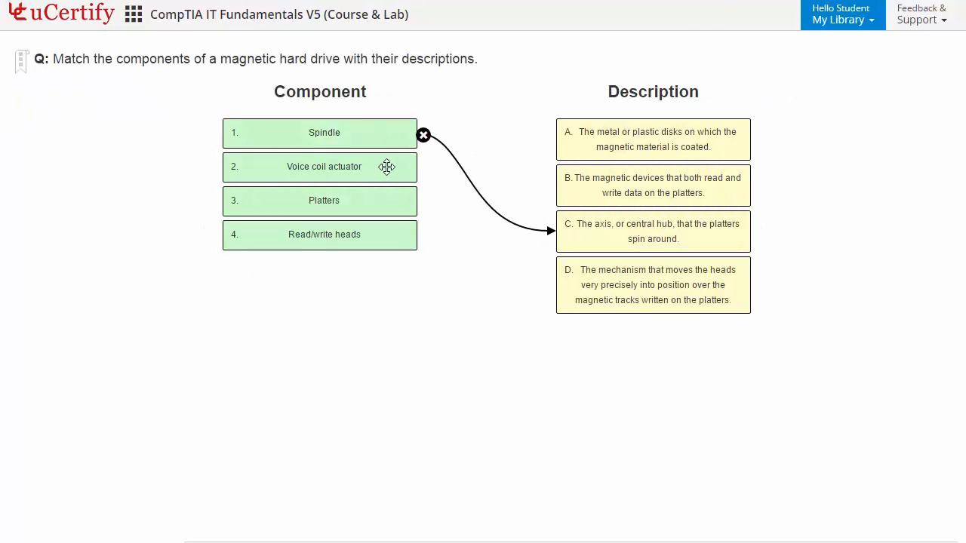
- Match Voice coil actuator to its description, completing all four hard drive components
{"action": "left_click_drag", "start_coordinate": [323, 199], "coordinate": [672, 211]}
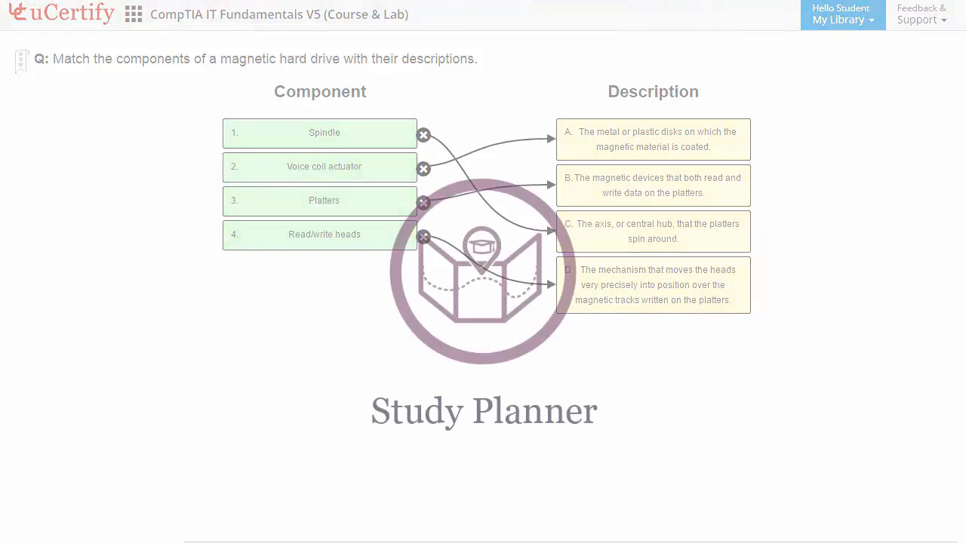
{"action": "left_click", "coordinate": [482, 410]}
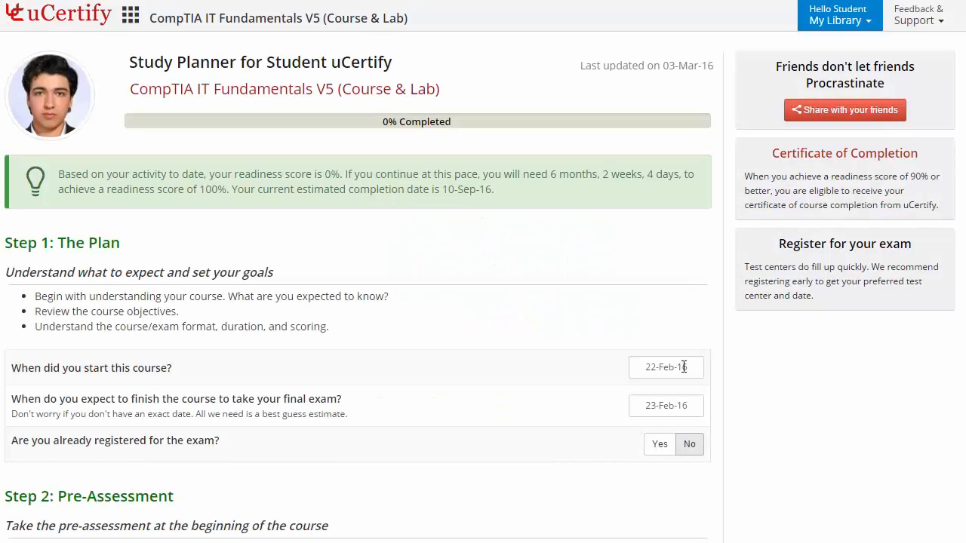
- Set the study planner's target exam date to 20 May 2016
{"action": "left_click", "coordinate": [665, 367]}
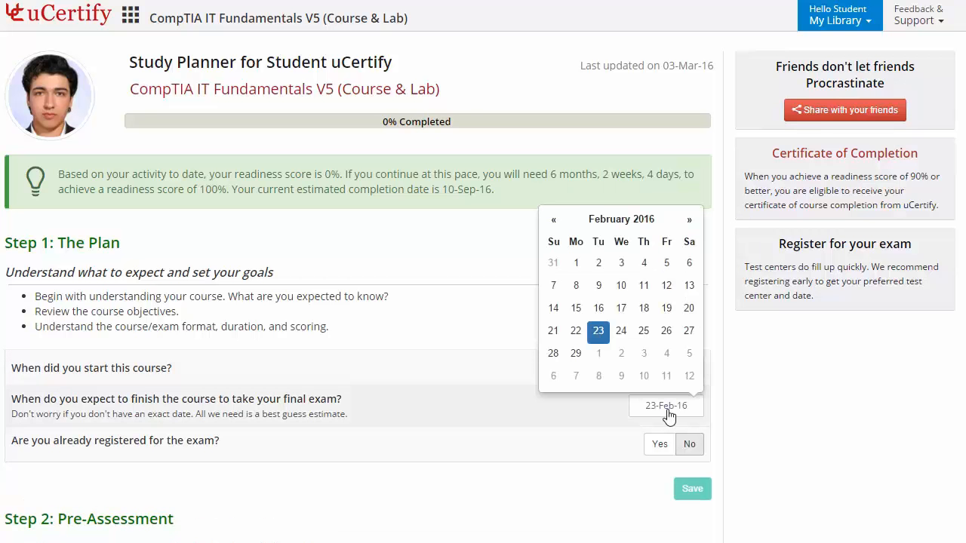
{"action": "left_click", "coordinate": [689, 219]}
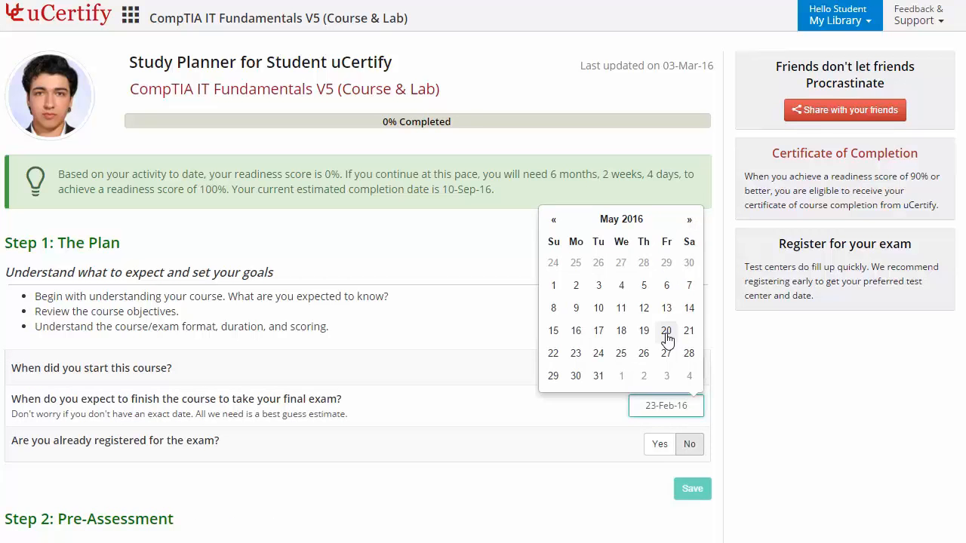
{"action": "left_click", "coordinate": [666, 330]}
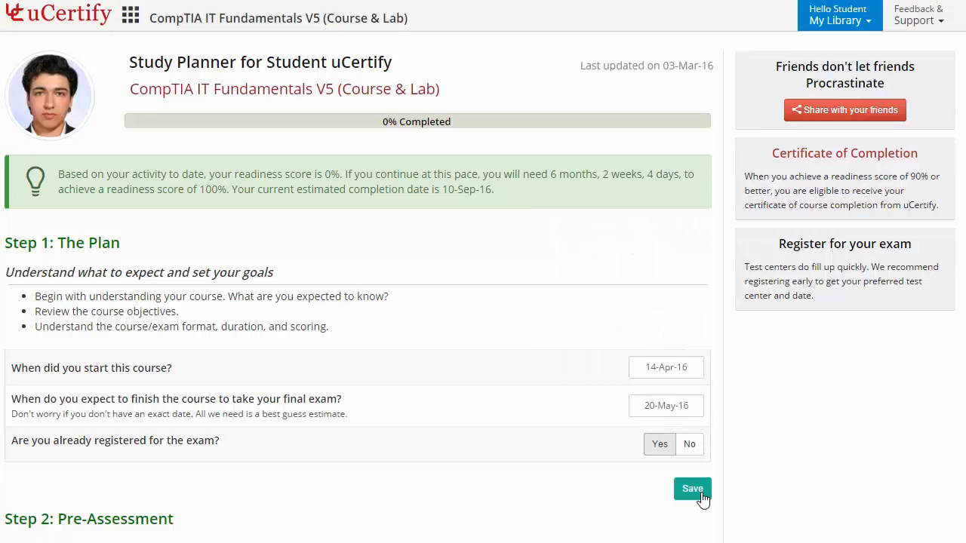
{"action": "mouse_move", "coordinate": [845, 108]}
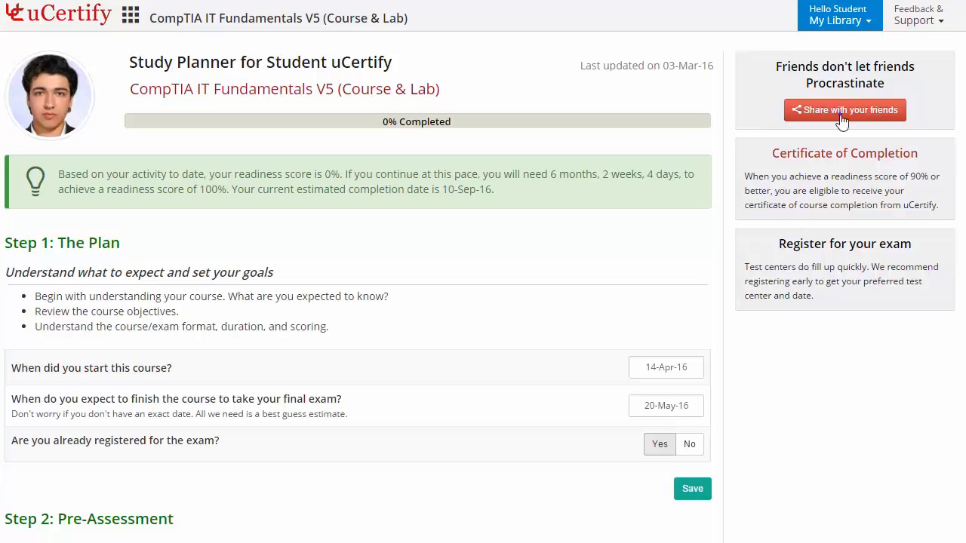
- Dismiss the Share with your friends window and view the Certificate of Completion
{"action": "left_click", "coordinate": [845, 109]}
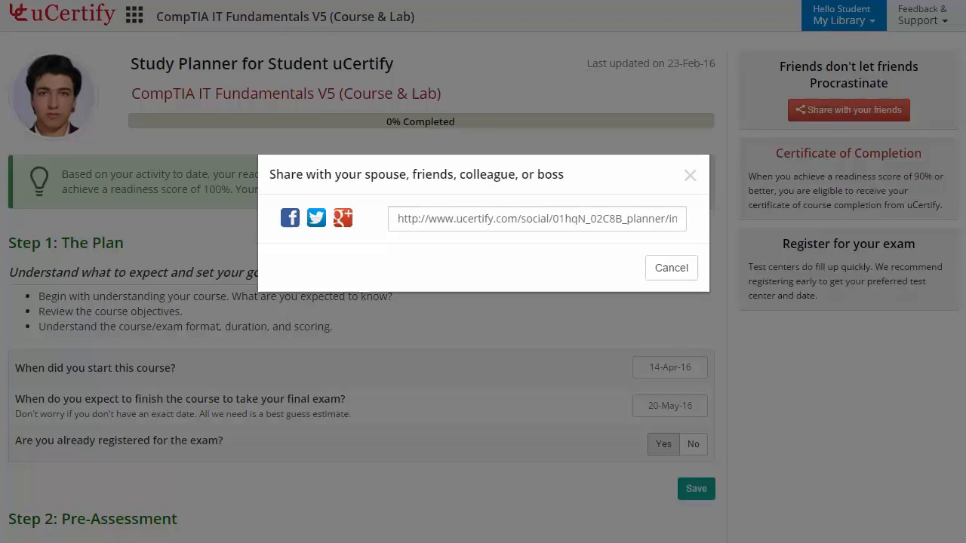
{"action": "left_click", "coordinate": [670, 267]}
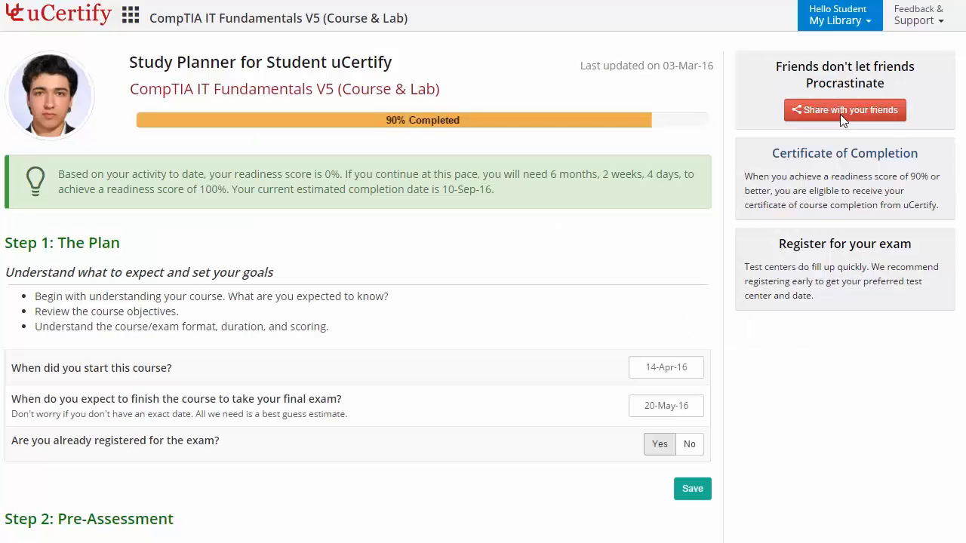
{"action": "left_click", "coordinate": [845, 154]}
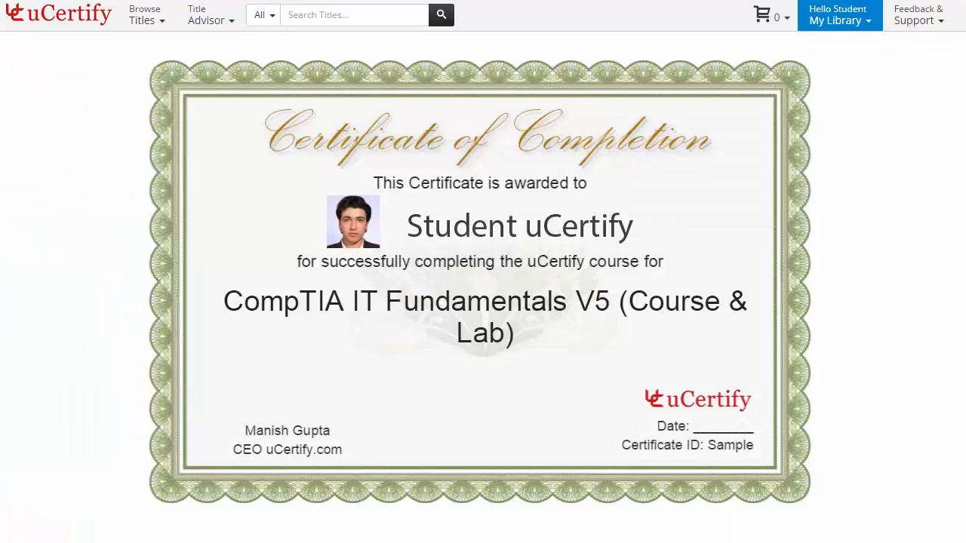